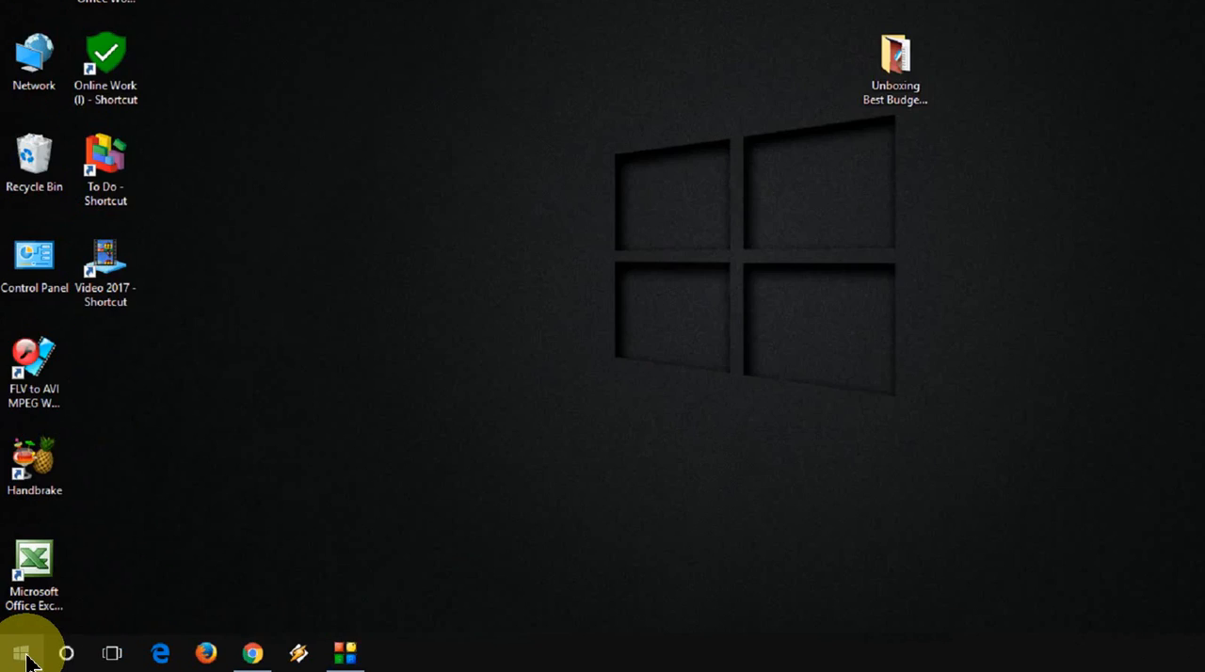
- Search the Start menu for 'region' and open Region & language settings
click(21, 652)
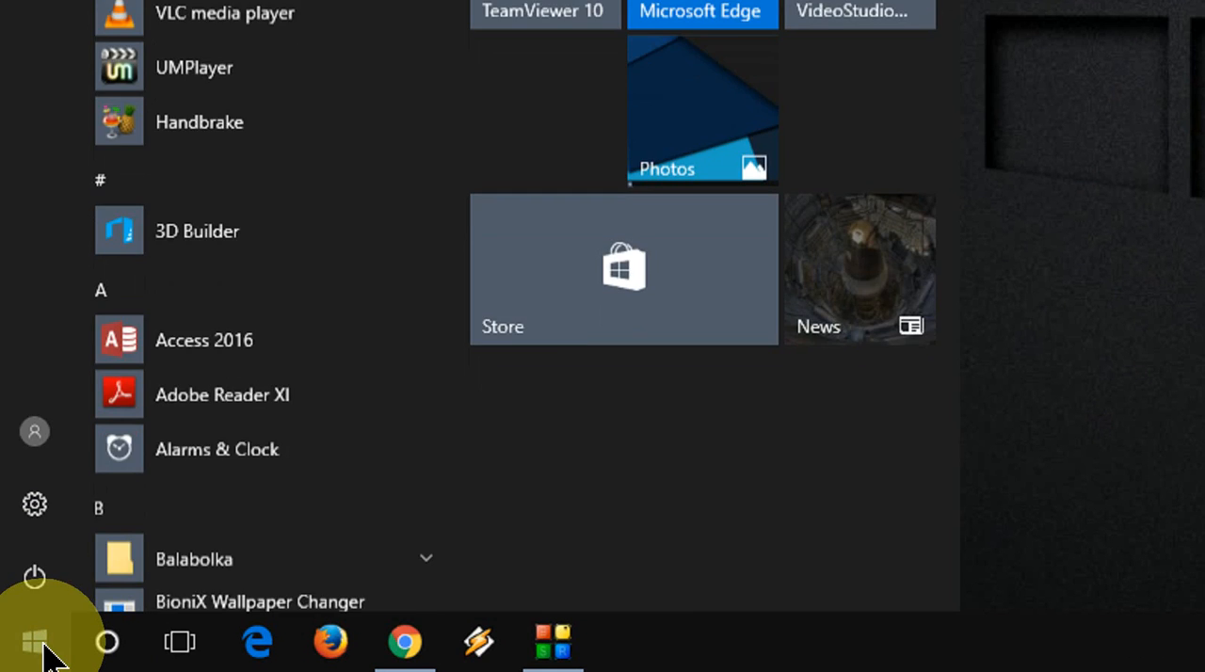
text(region)
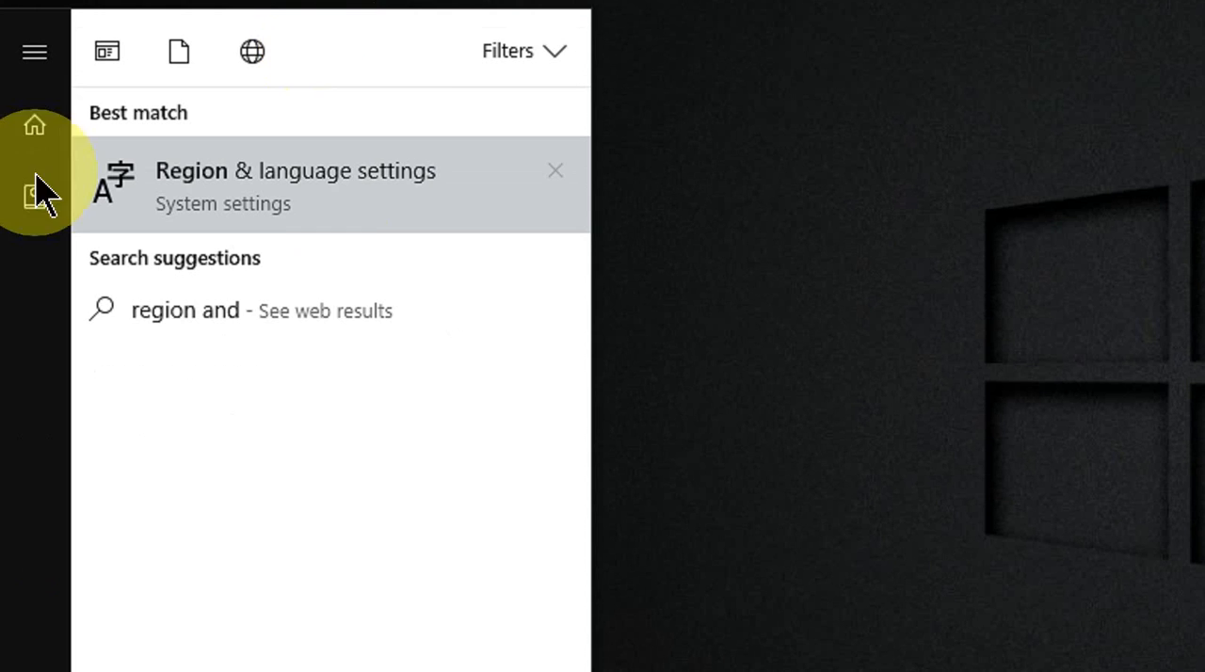
click(296, 185)
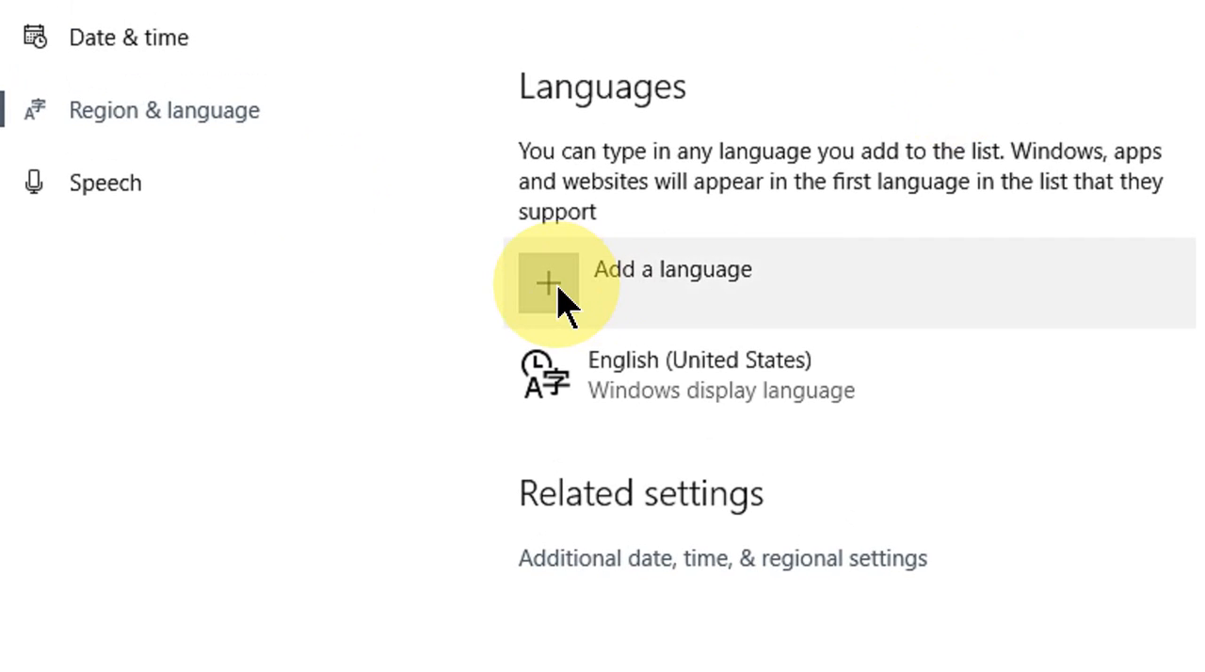
- Open Add a language and browse the available languages
click(547, 285)
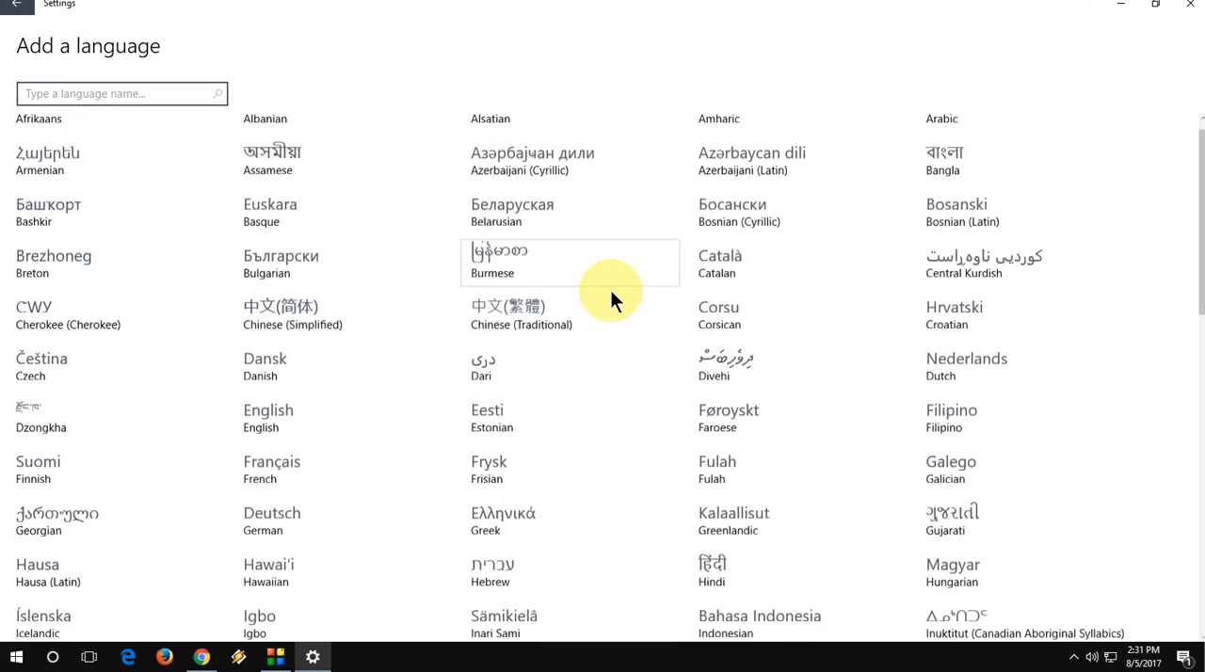
scroll(down, 3)
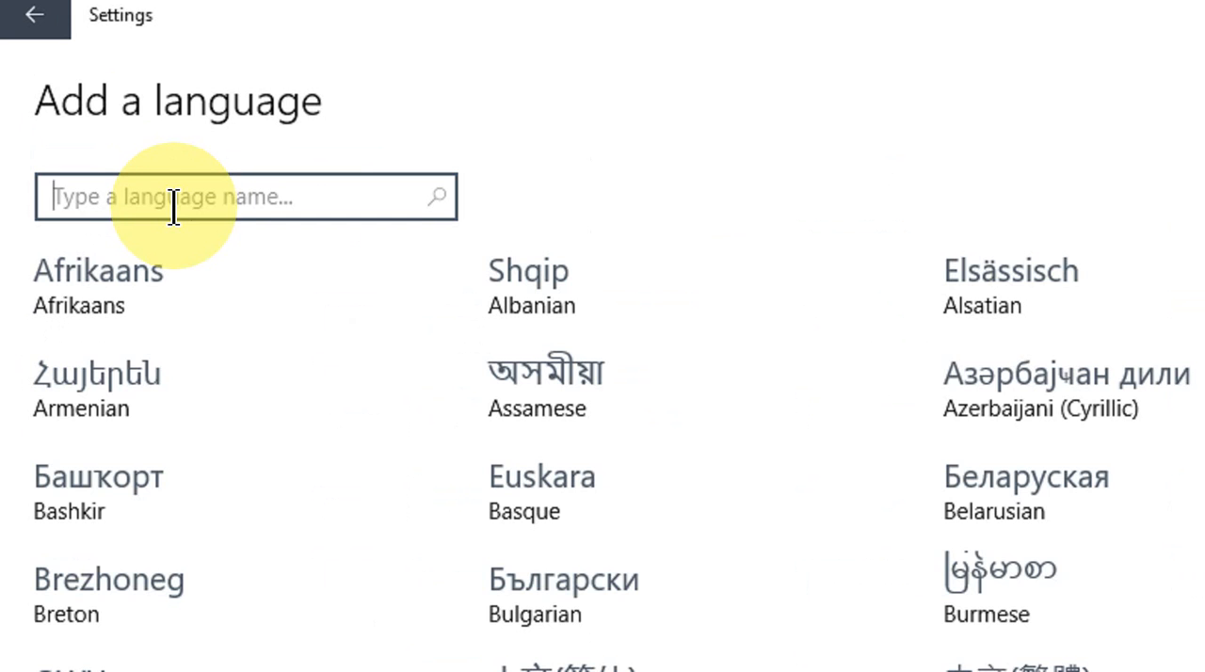
- Search for 'japa' and pick Japanese (日本語) to add
text(japa)
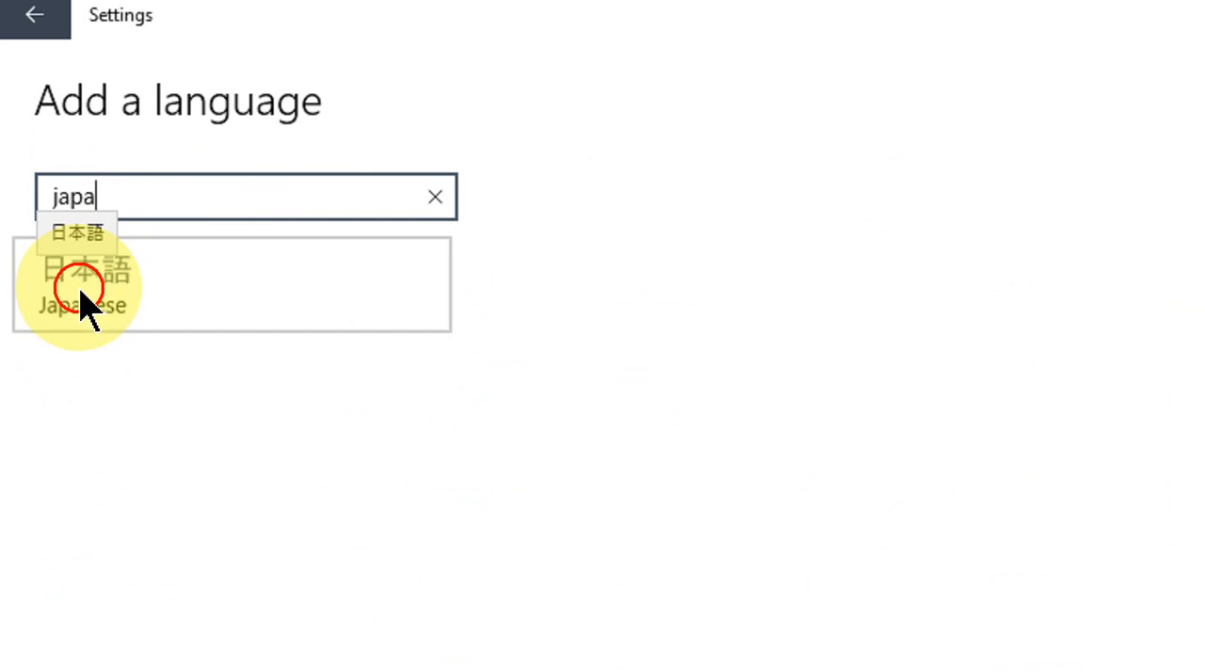
click(77, 283)
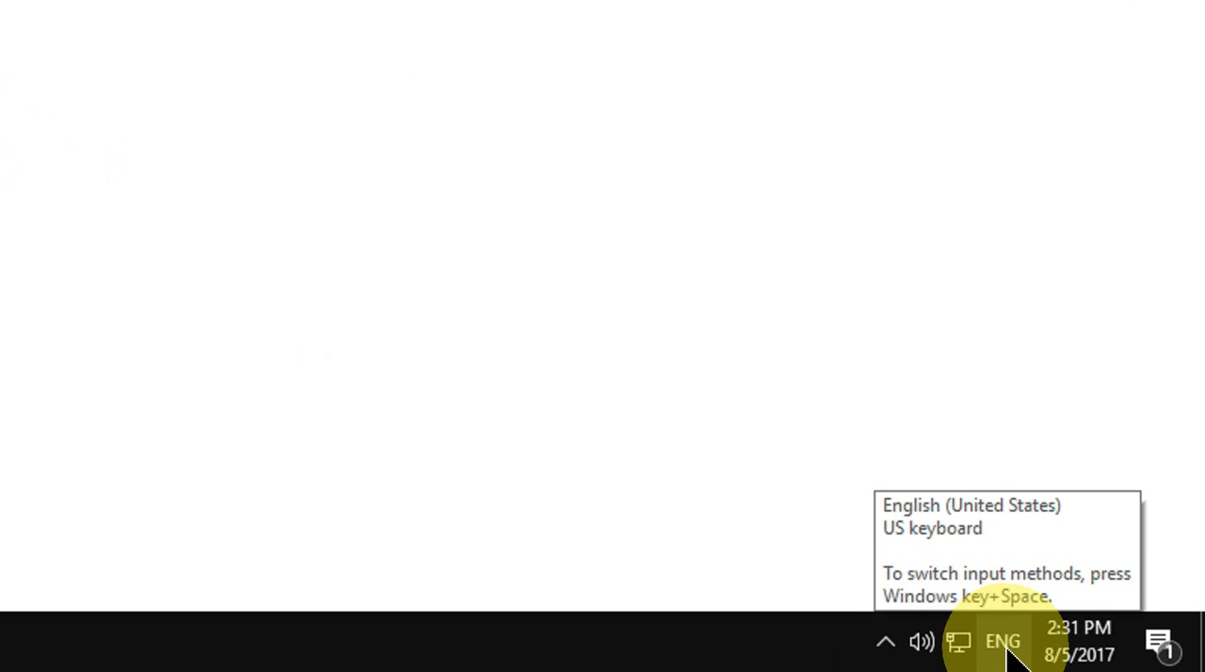
- Check the taskbar ENG indicator lists Japanese (Microsoft IME) beside English
click(1001, 641)
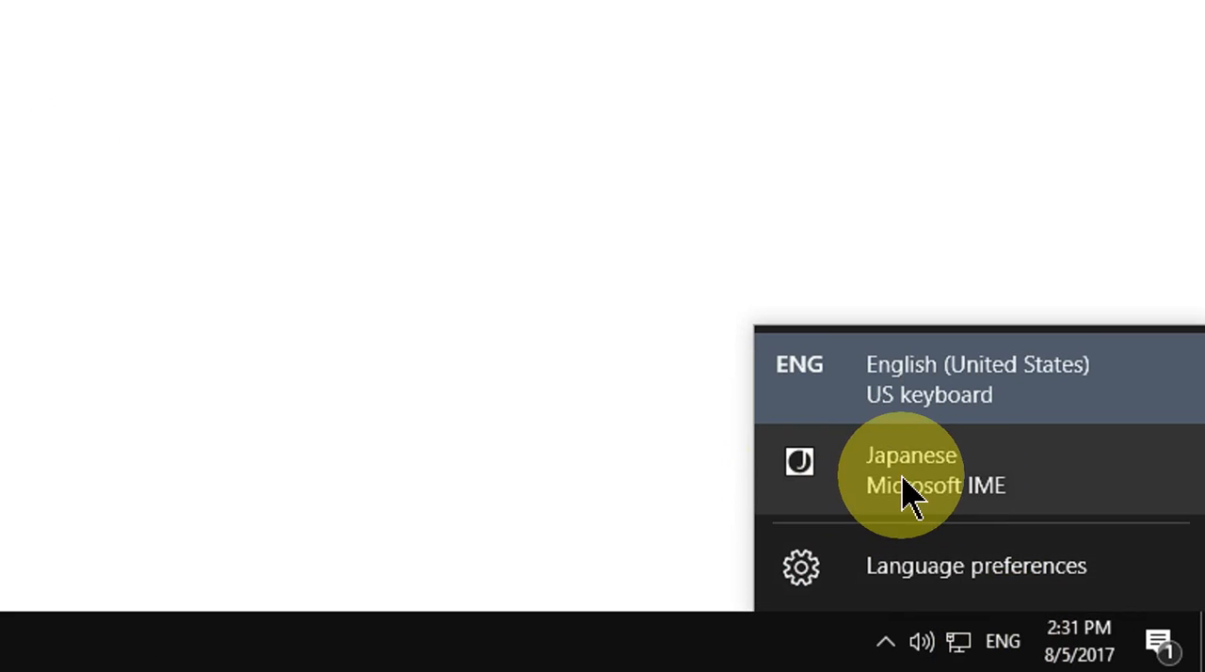
mouse_move(927, 480)
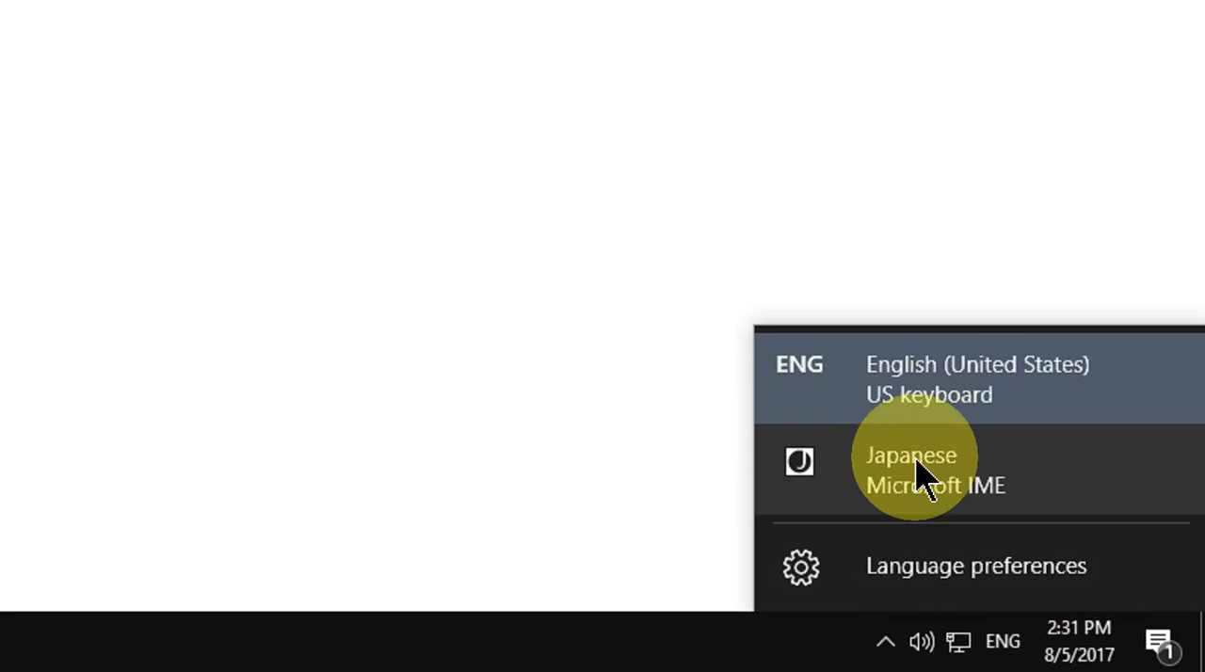
mouse_move(931, 504)
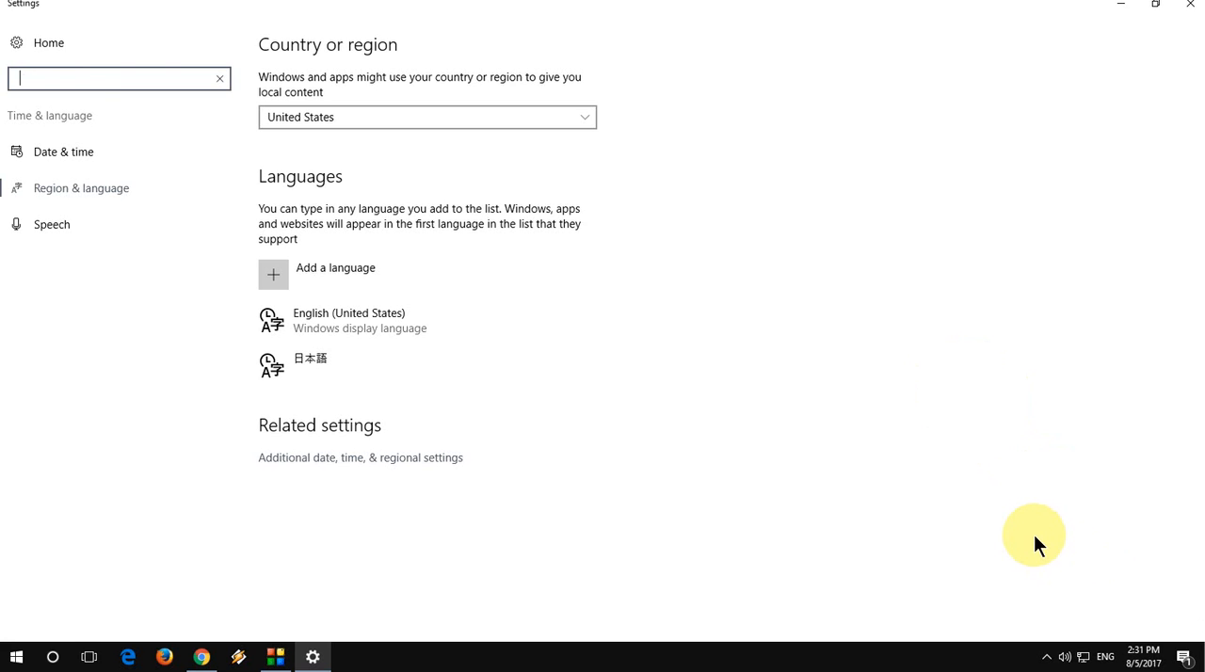
- Confirm 日本語 appears under English in Languages and close Settings
text(text)
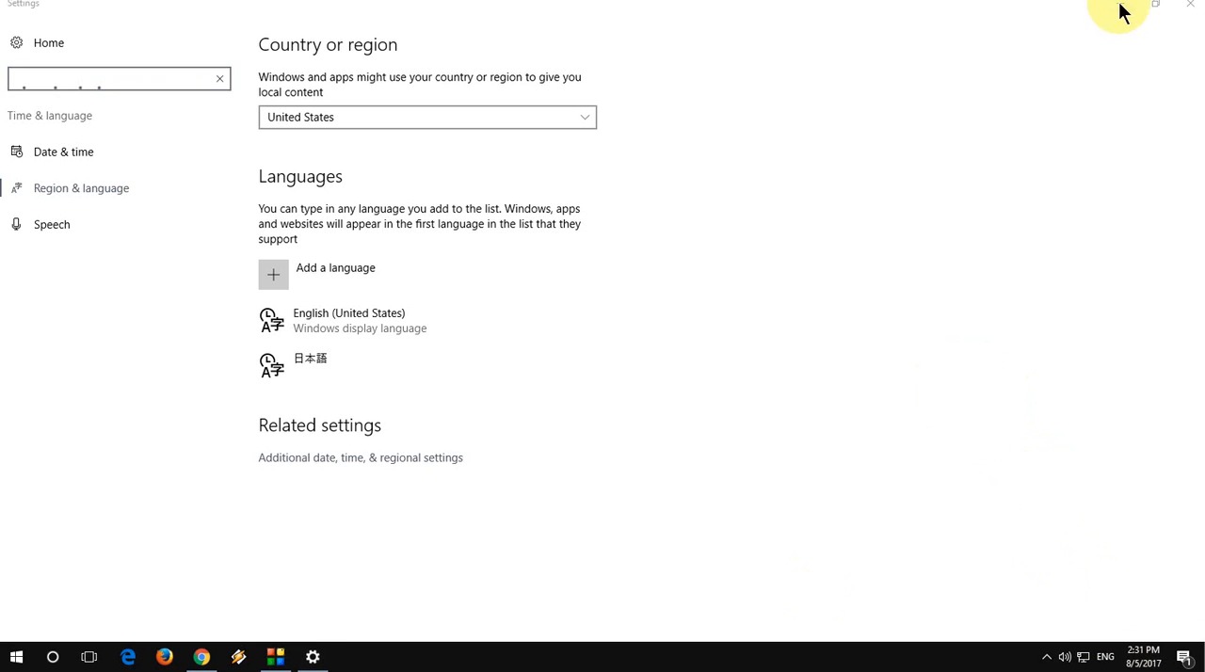
click(1190, 4)
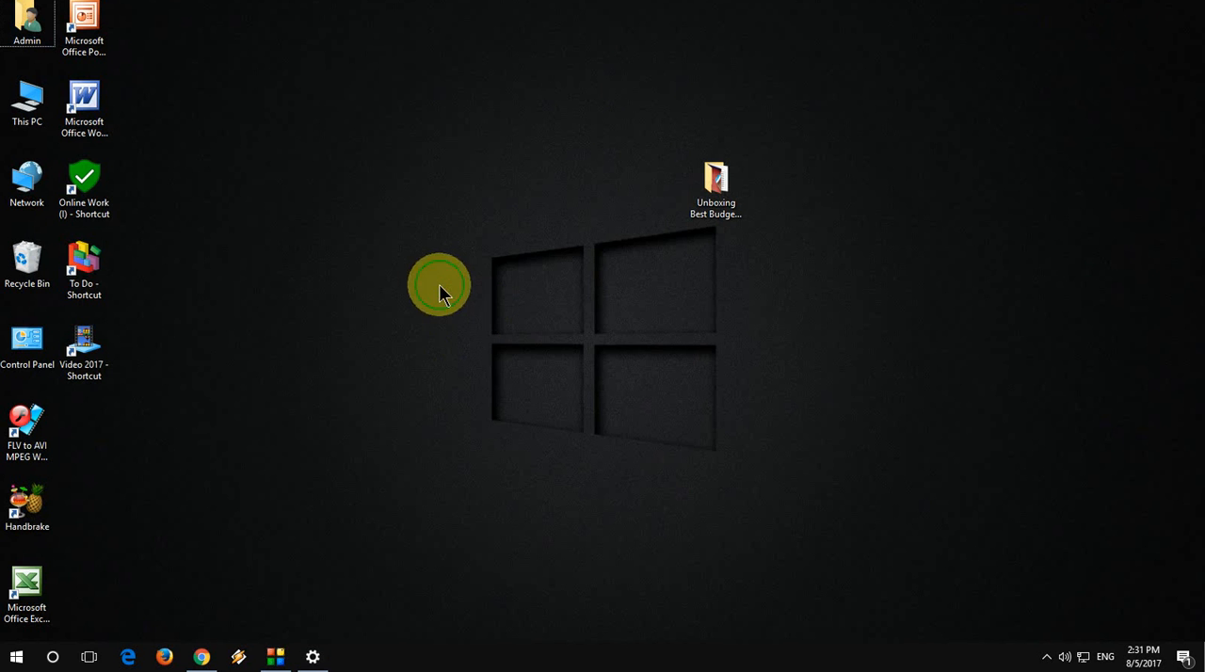
- Switch the taskbar input language to Japanese (Microsoft IME), selecting it twice
click(1105, 656)
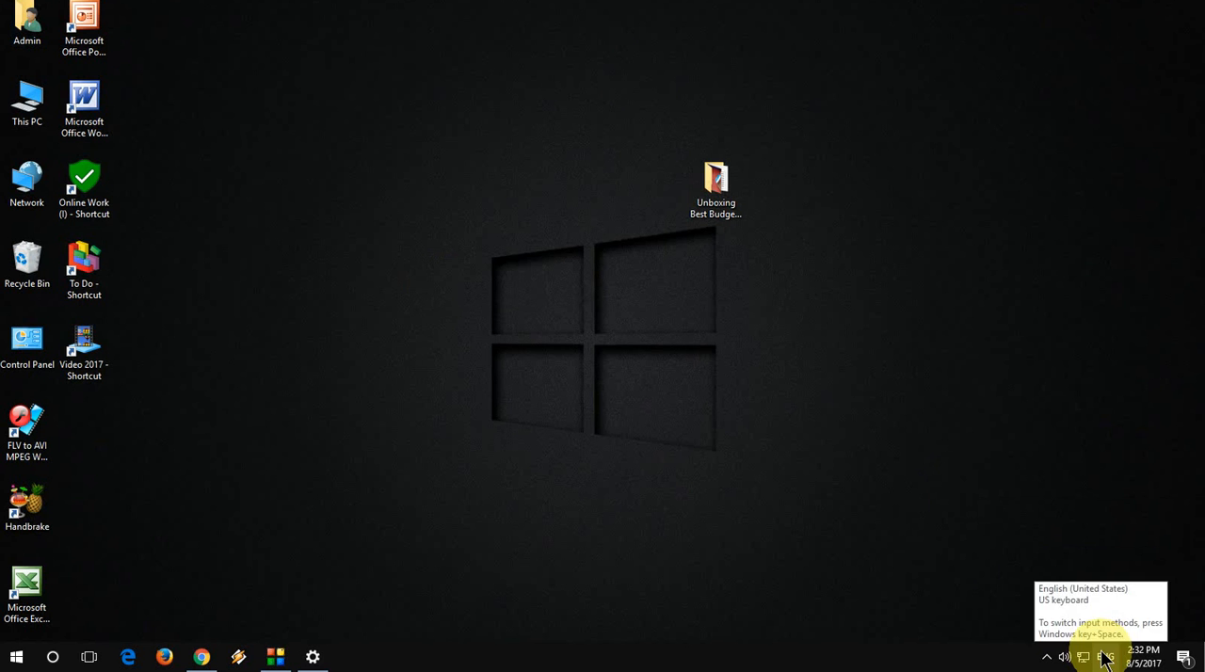
mouse_move(1137, 346)
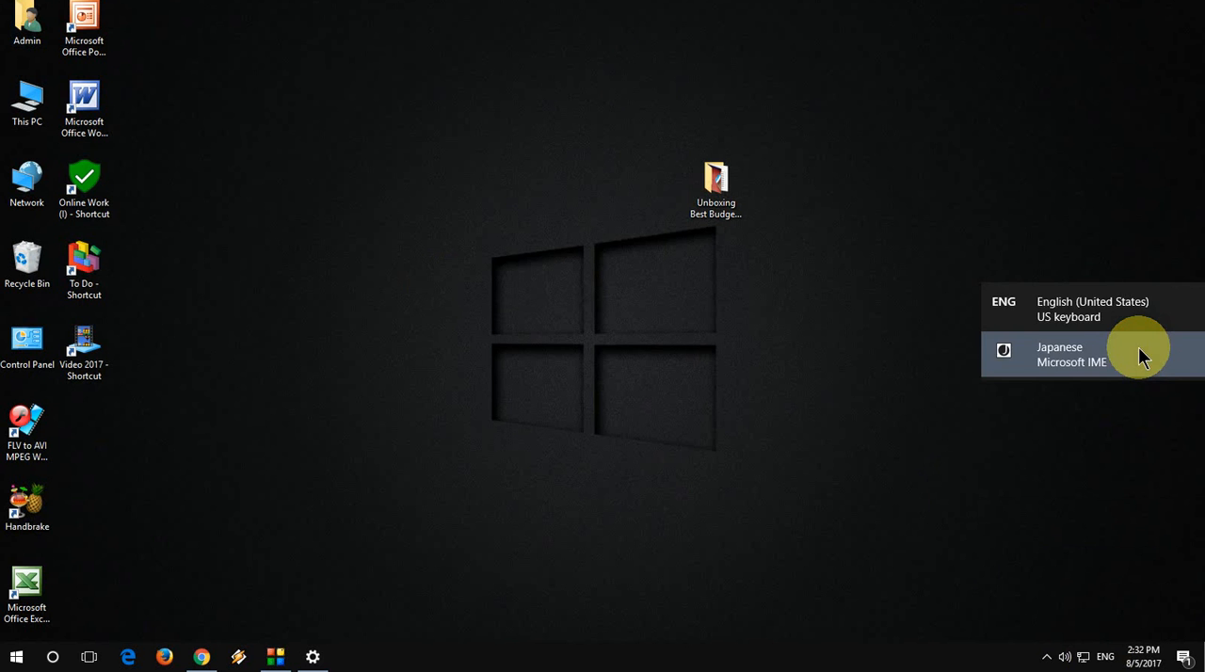
click(1071, 353)
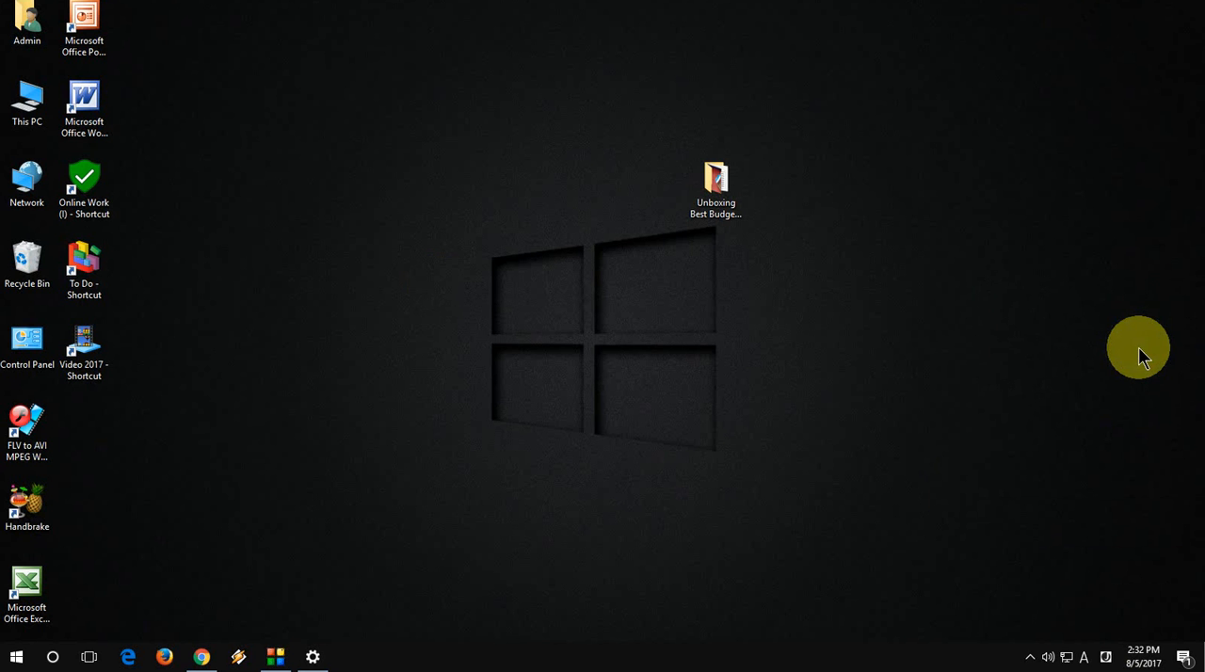
click(1083, 656)
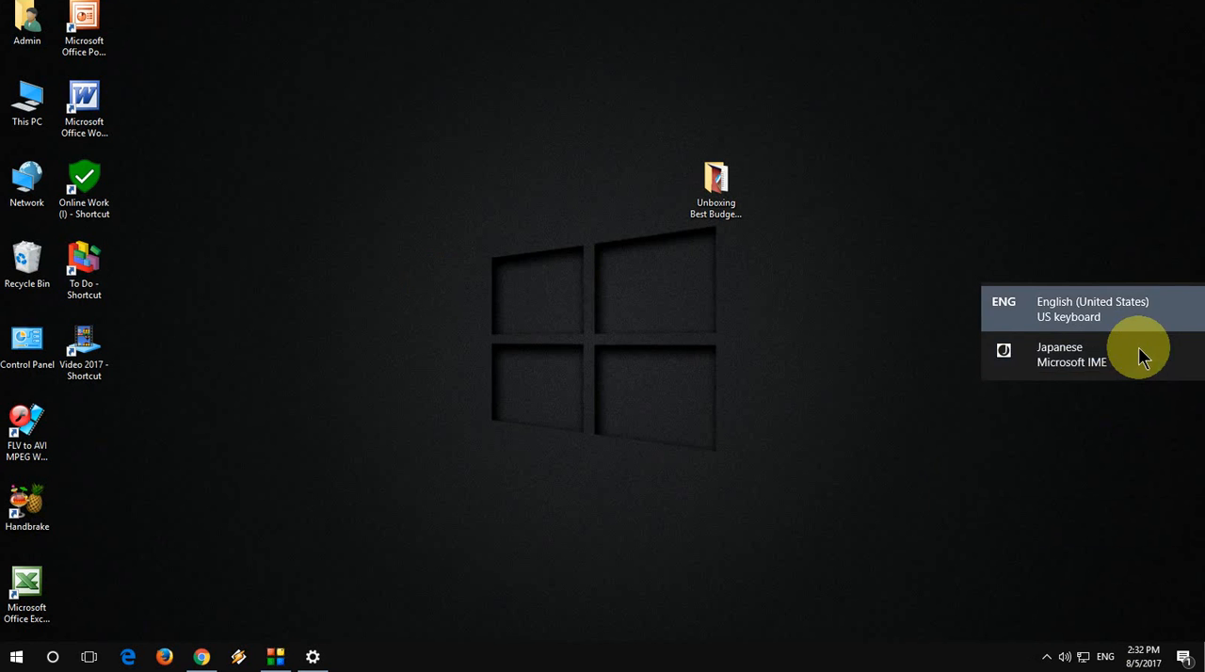
click(1071, 355)
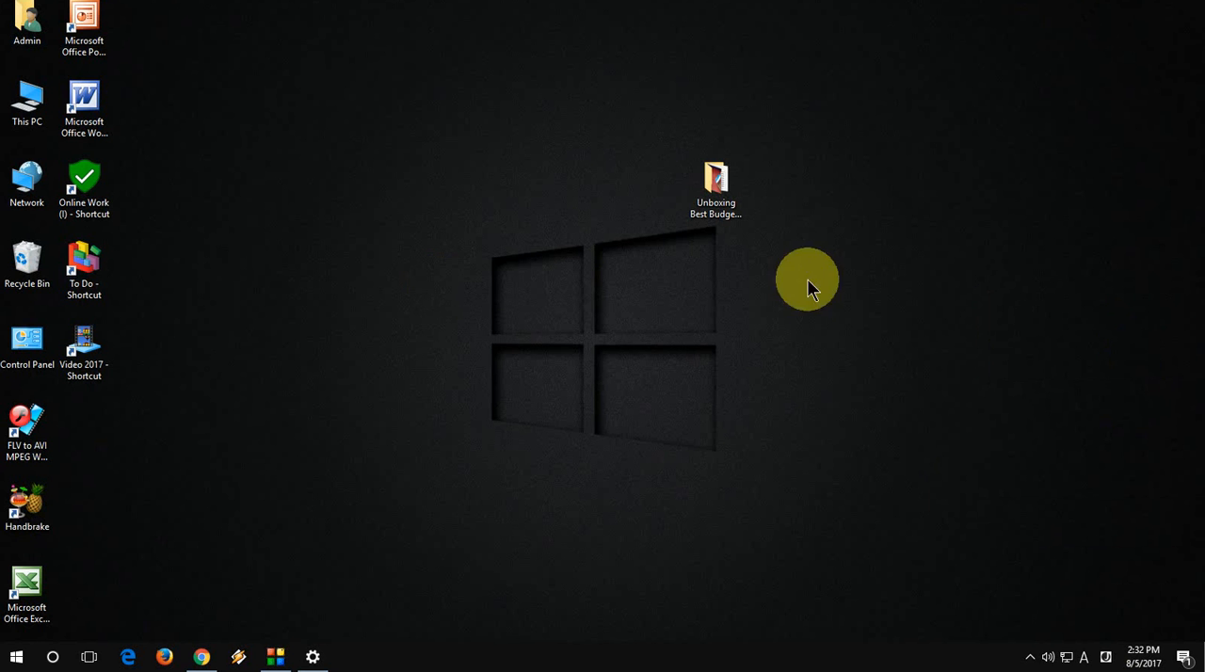
mouse_move(536, 240)
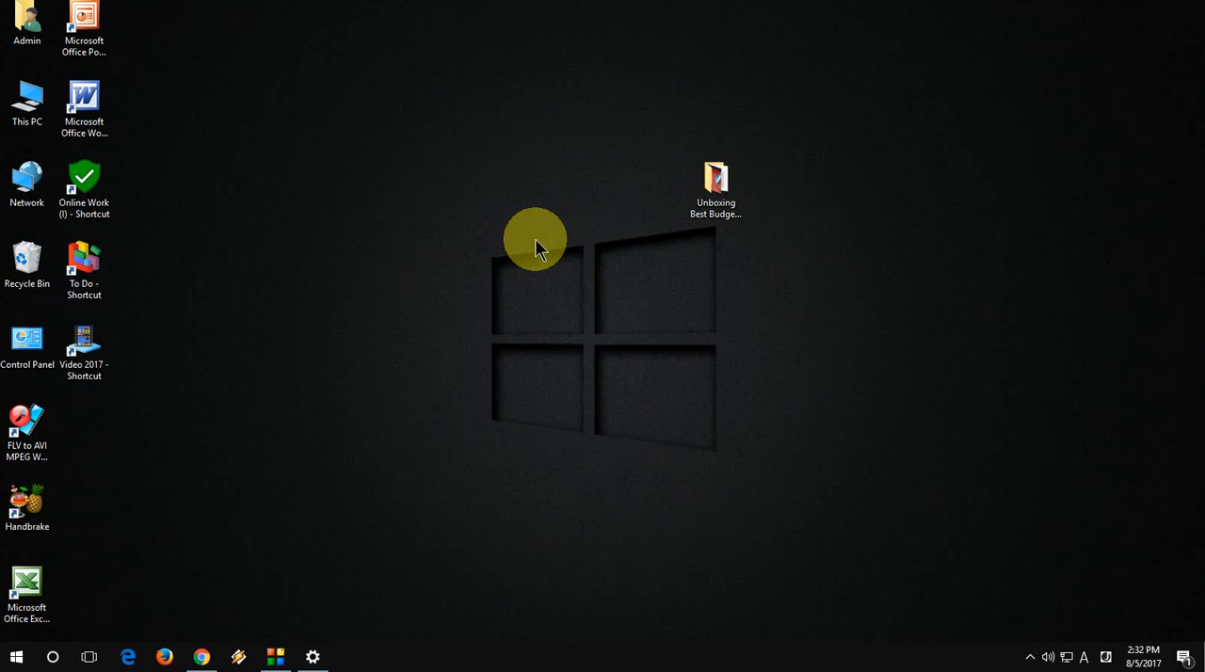